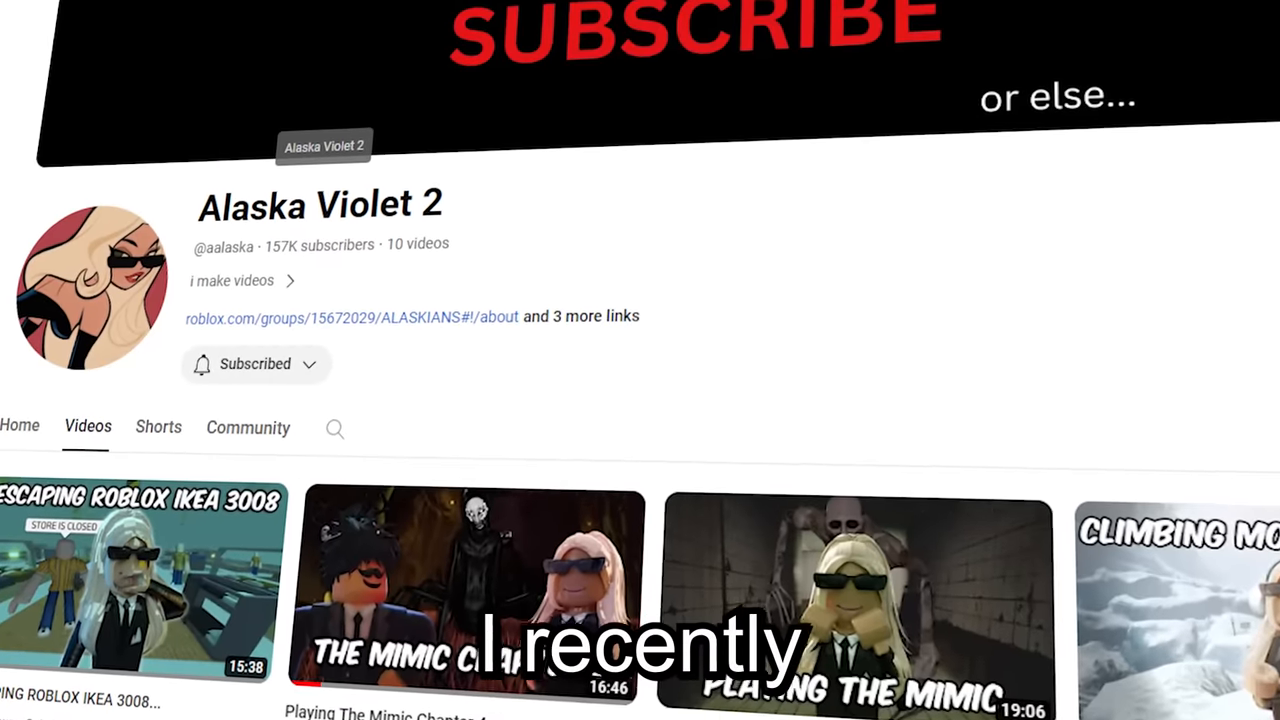
Rename the empty plot to 'ikea meatballs'.
{"action": "left_click", "coordinate": [140, 585]}
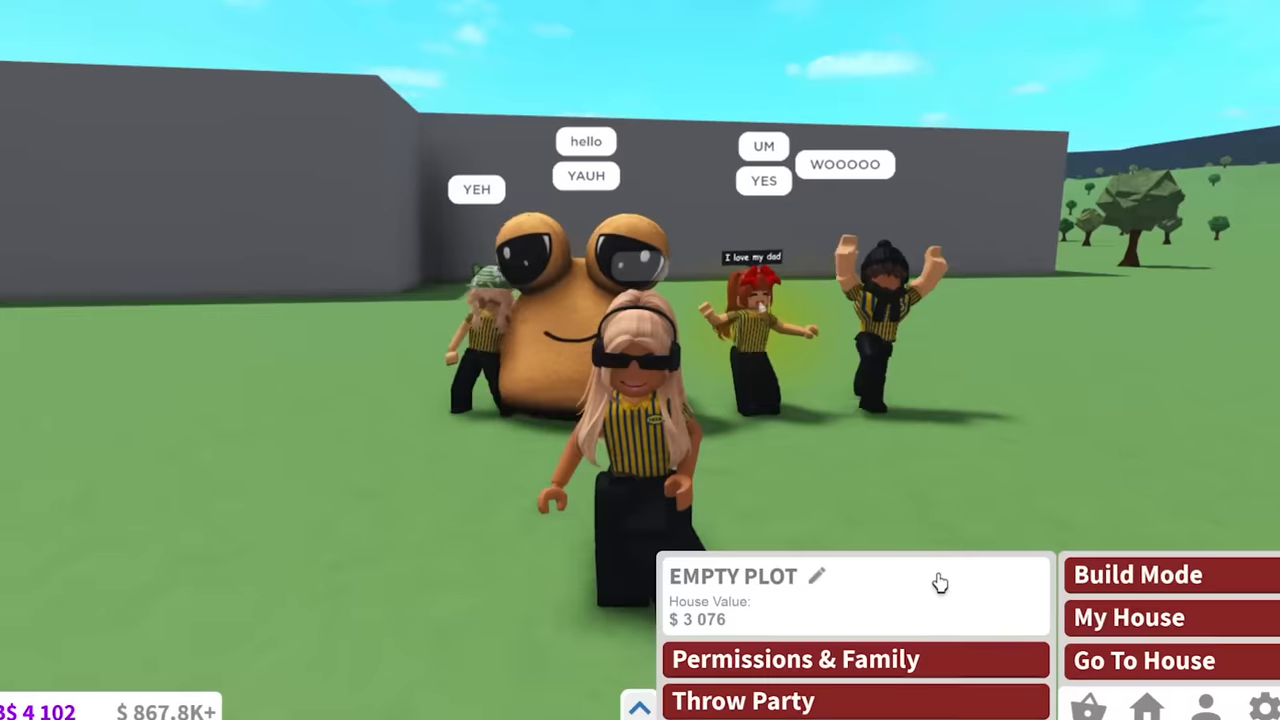
{"action": "left_click", "coordinate": [817, 576]}
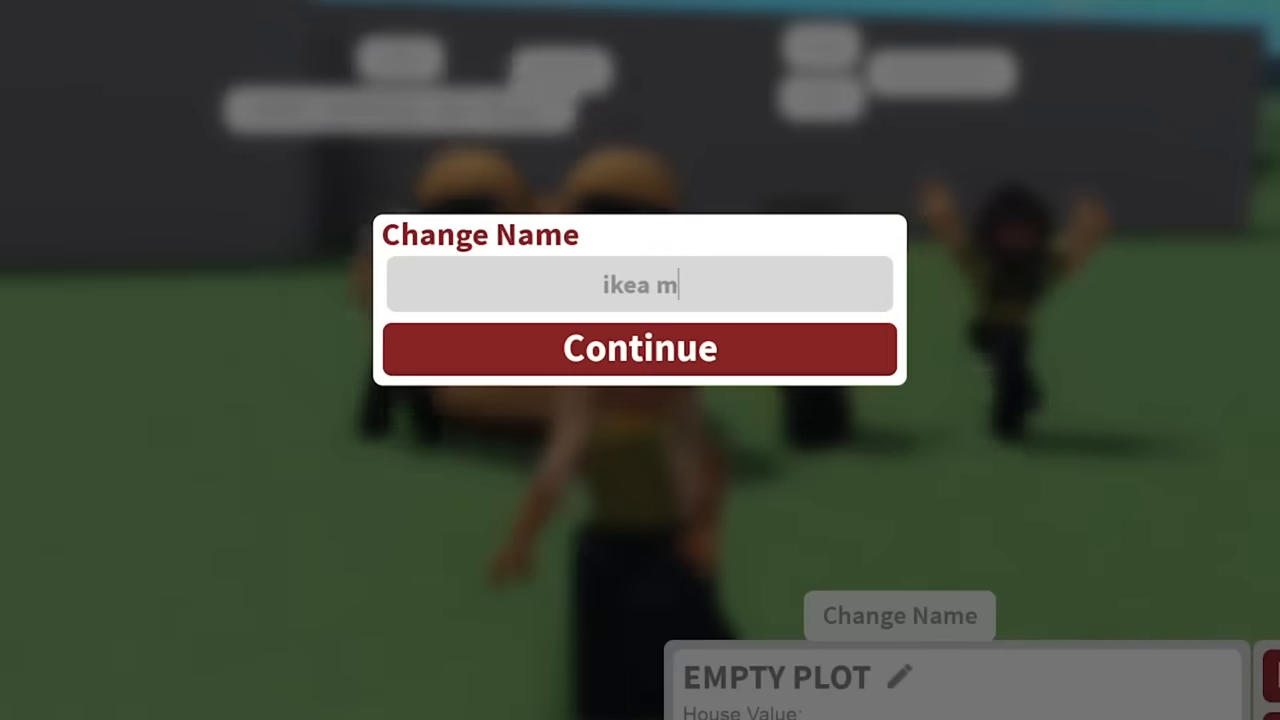
{"action": "left_click", "coordinate": [639, 348]}
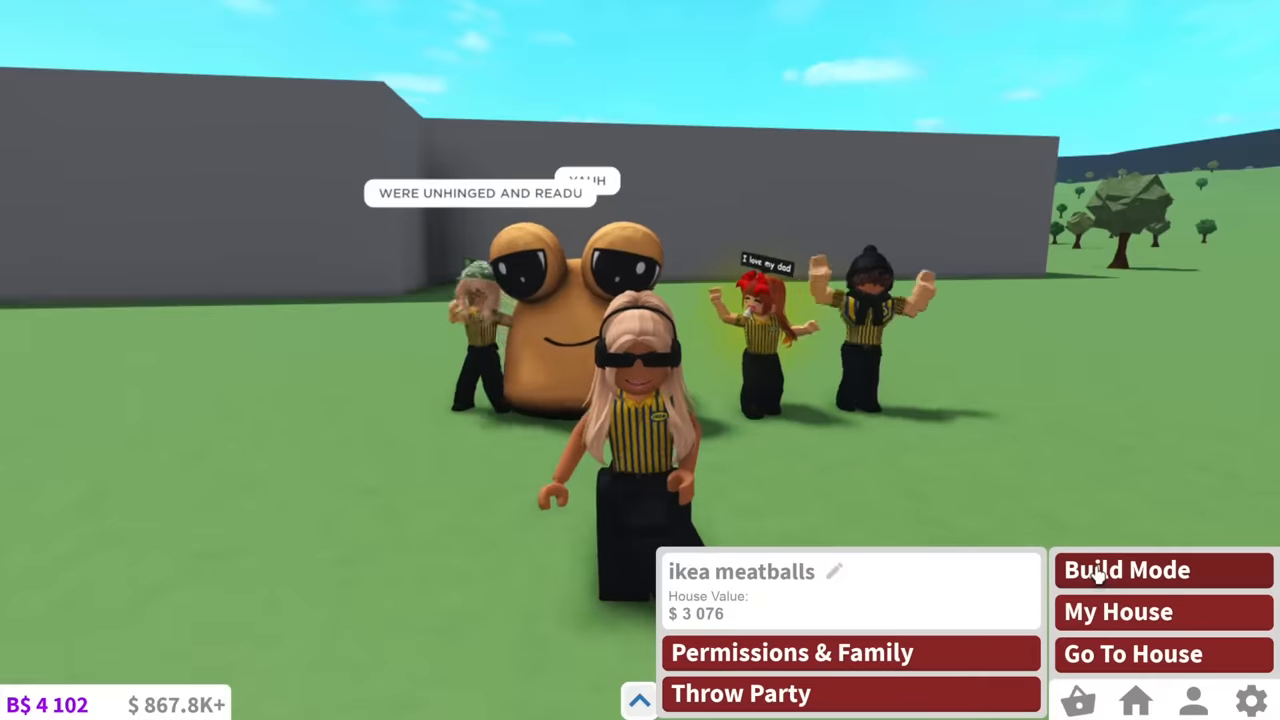
Enter Build Mode on the plot to lay out the walled store floor plan.
{"action": "left_click", "coordinate": [1126, 569]}
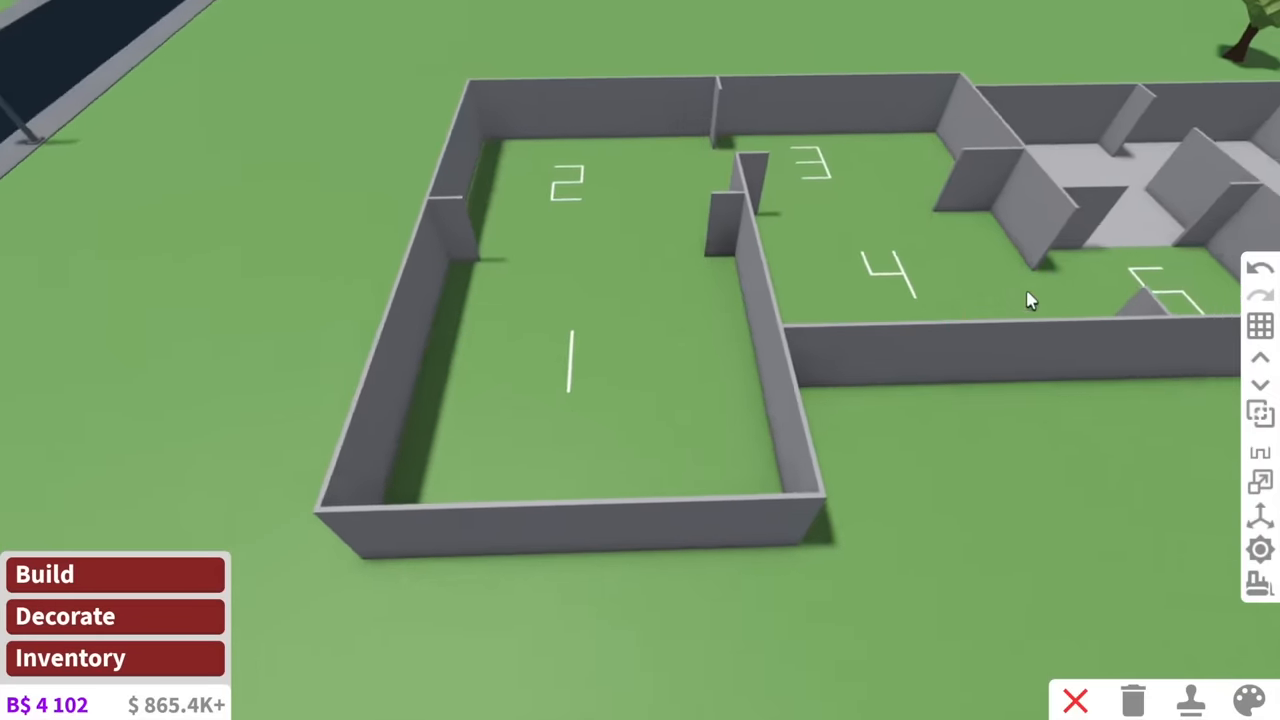
Browse a Build category and place the rolling clothing rack of shirts.
{"action": "left_click", "coordinate": [44, 573]}
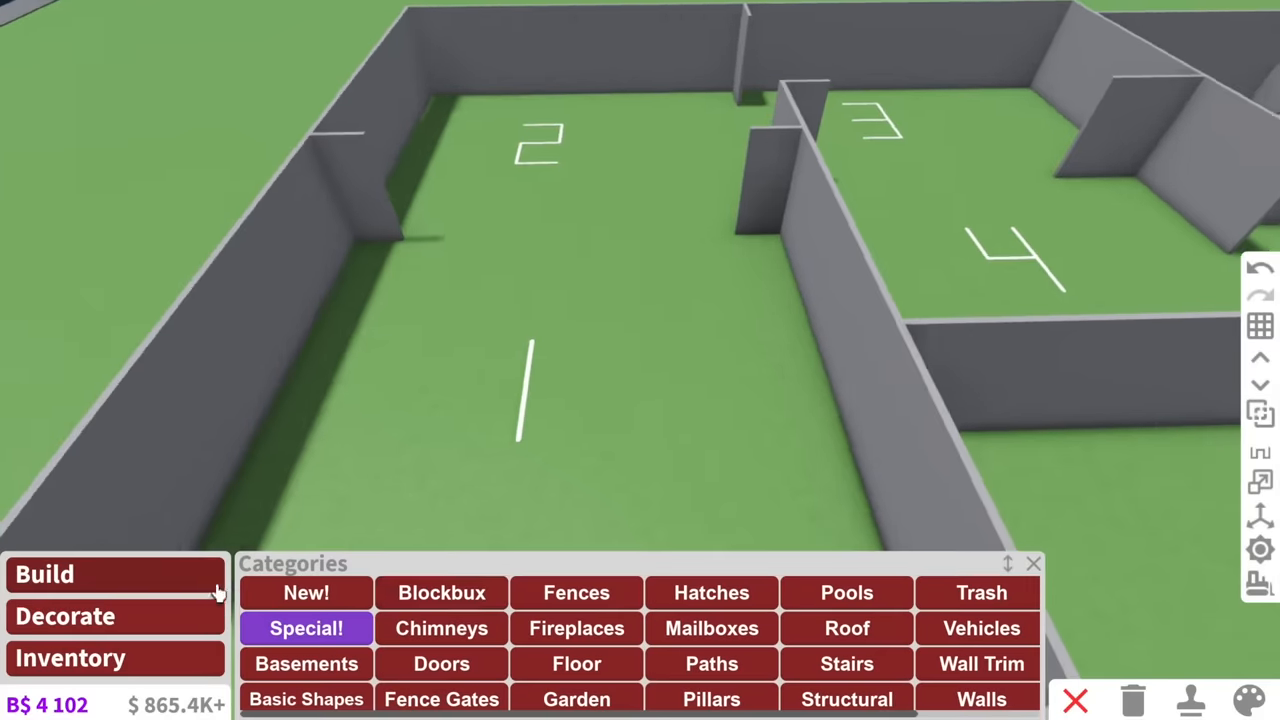
{"action": "left_click", "coordinate": [846, 663]}
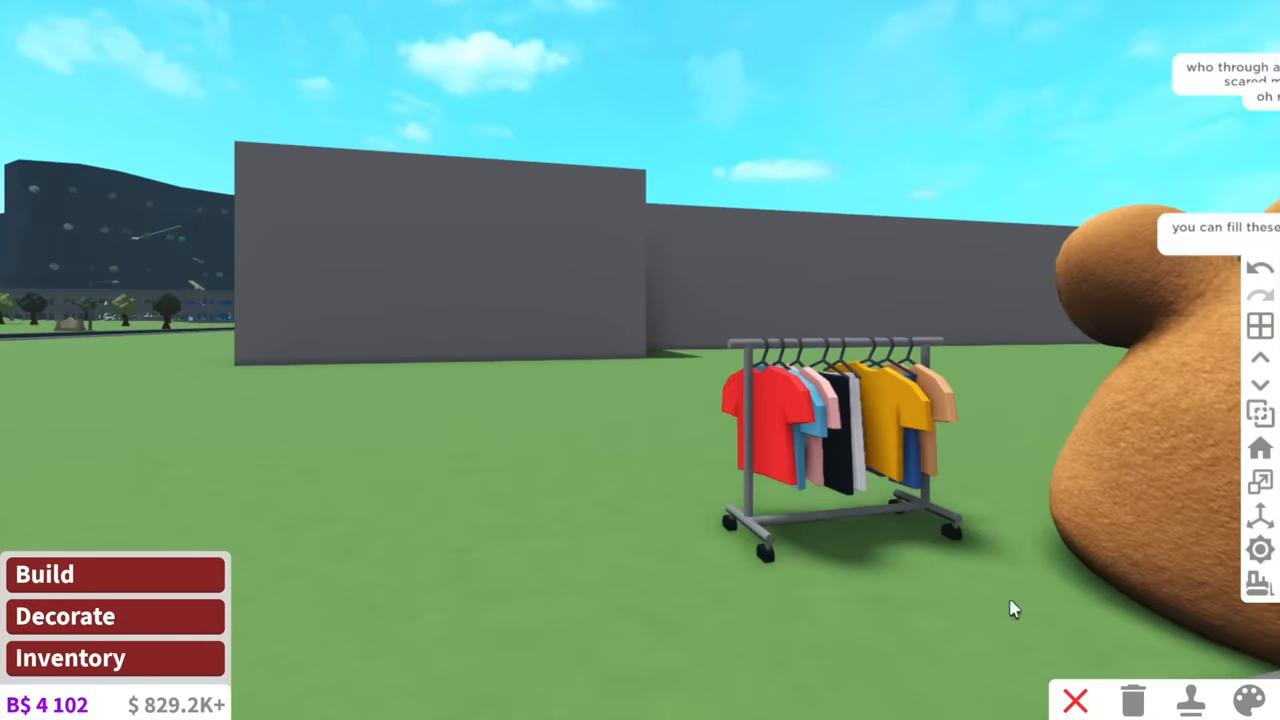
{"action": "left_click", "coordinate": [1248, 701]}
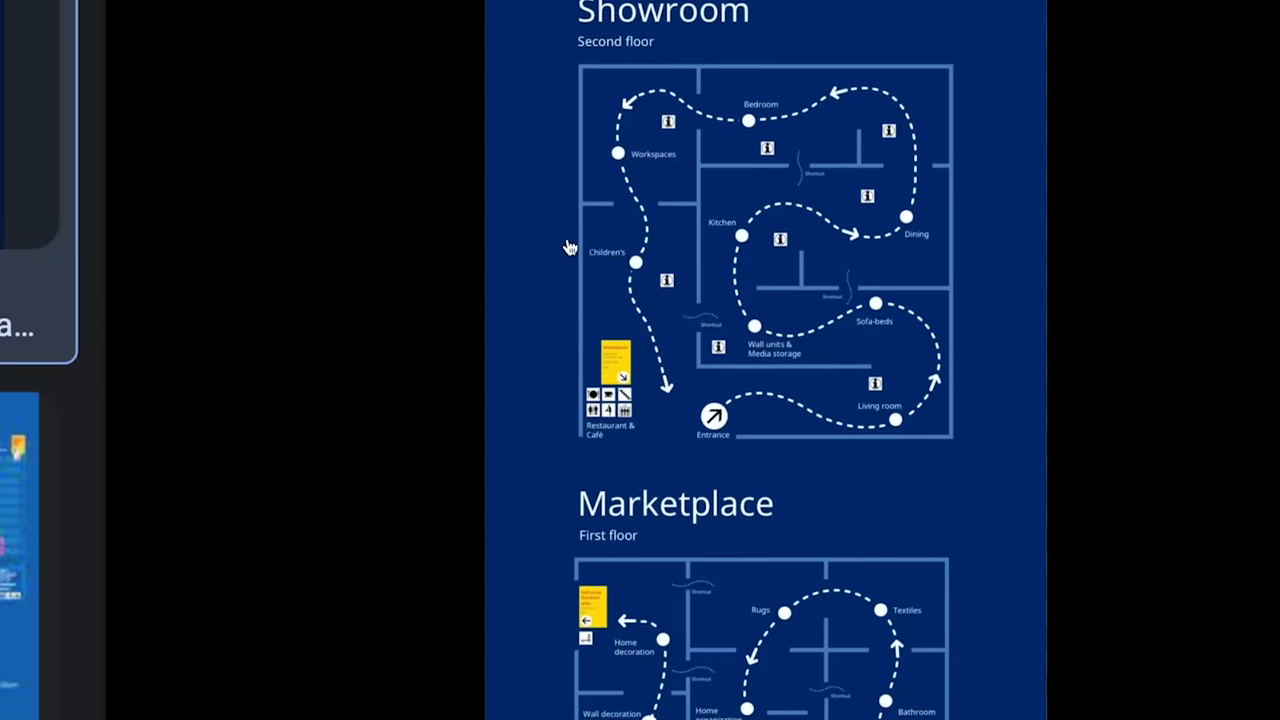
{"action": "scroll", "scroll_direction": "down", "scroll_amount": 3}
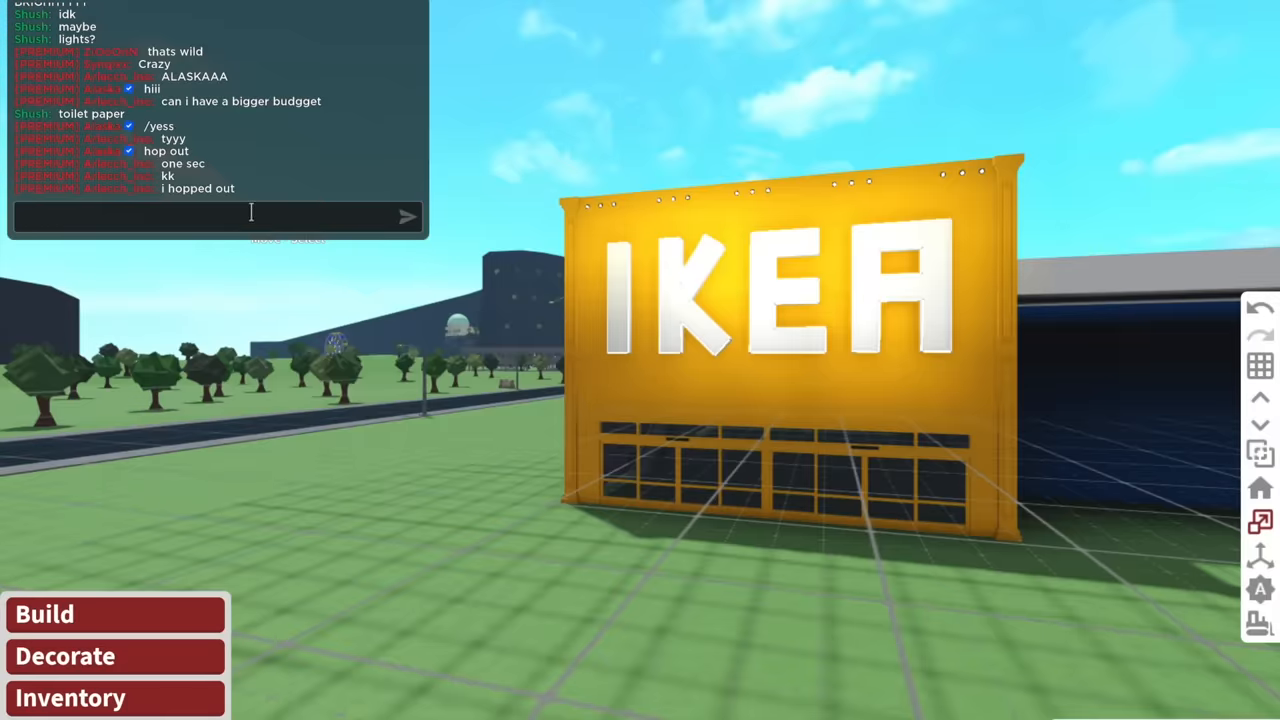
{"action": "type", "text": "how are"}
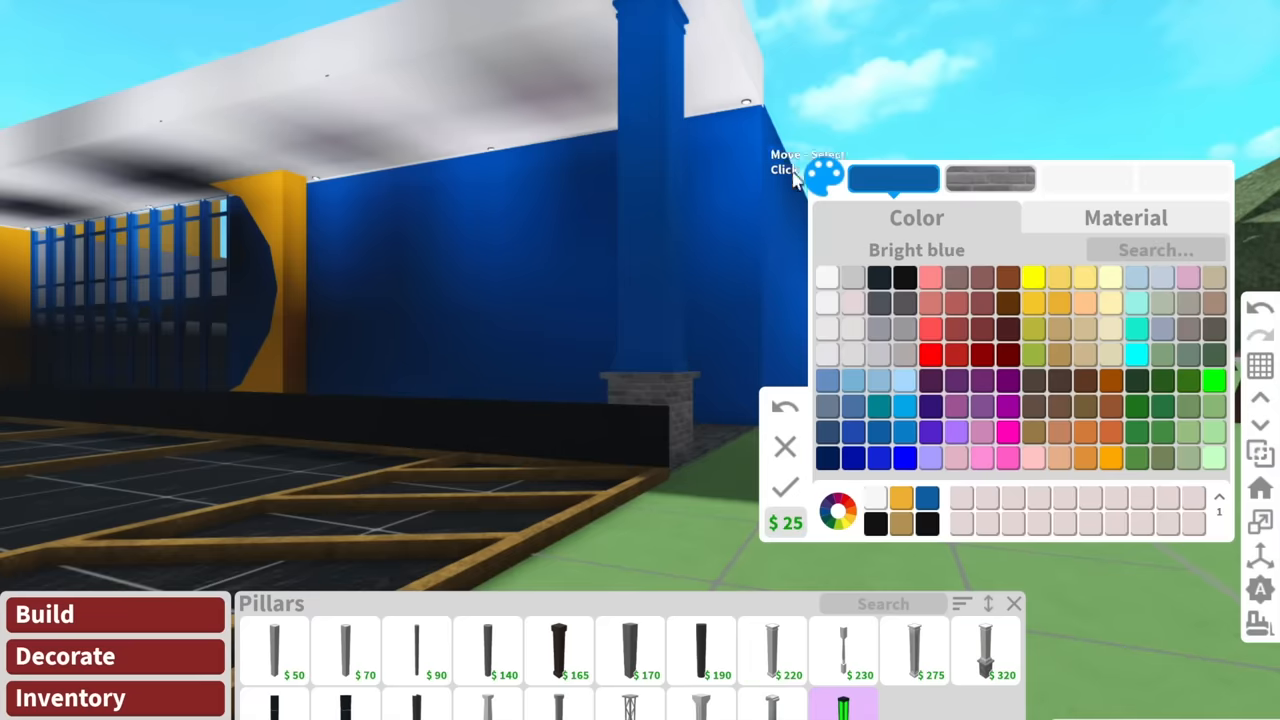
Colour the stone-based pillar Bright blue for the outer wall.
{"action": "left_click", "coordinate": [1126, 217]}
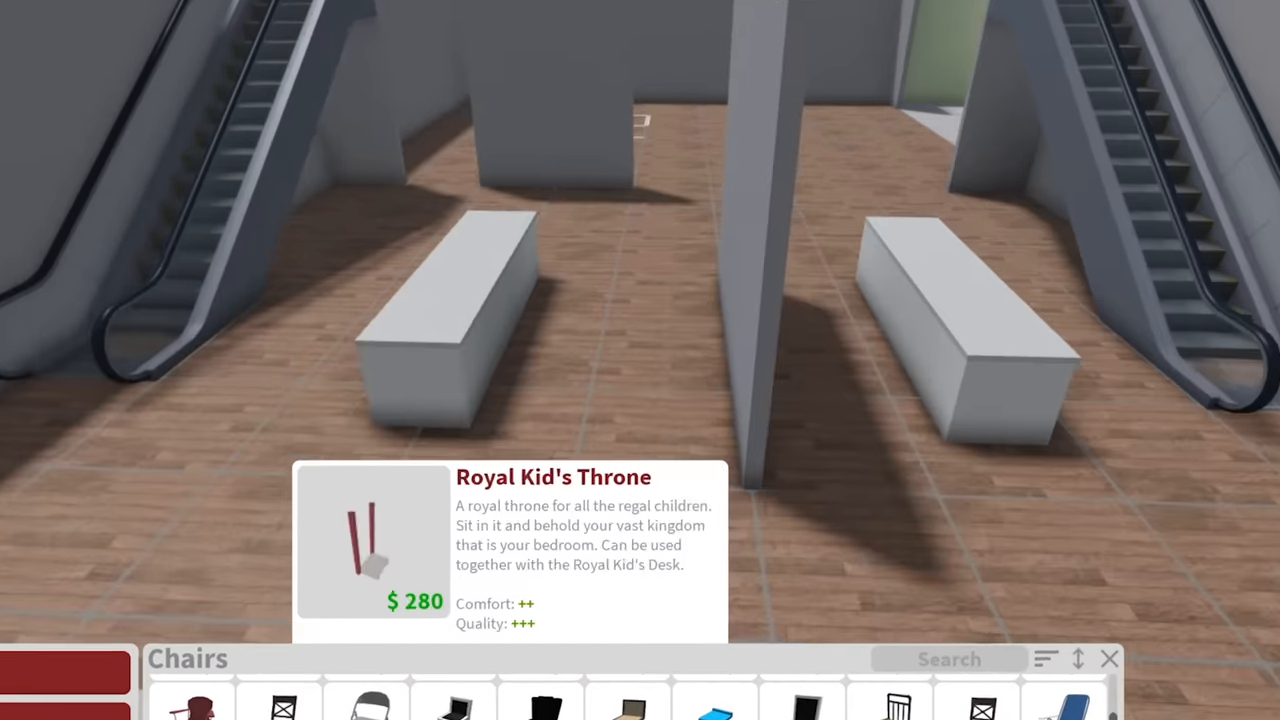
Type 'excuse' in the game chat while browsing chairs.
{"action": "type", "text": "excuse"}
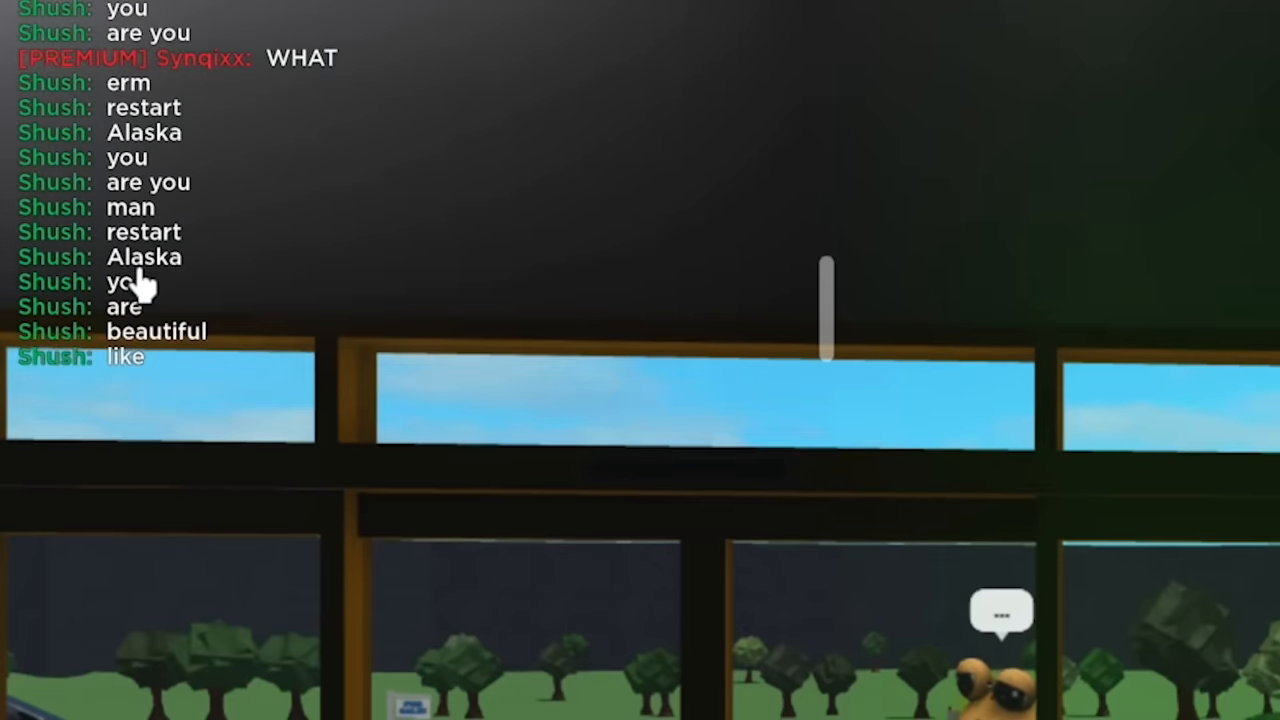
Place a rug between the computer counters and paint it blue.
{"action": "left_click", "coordinate": [400, 413]}
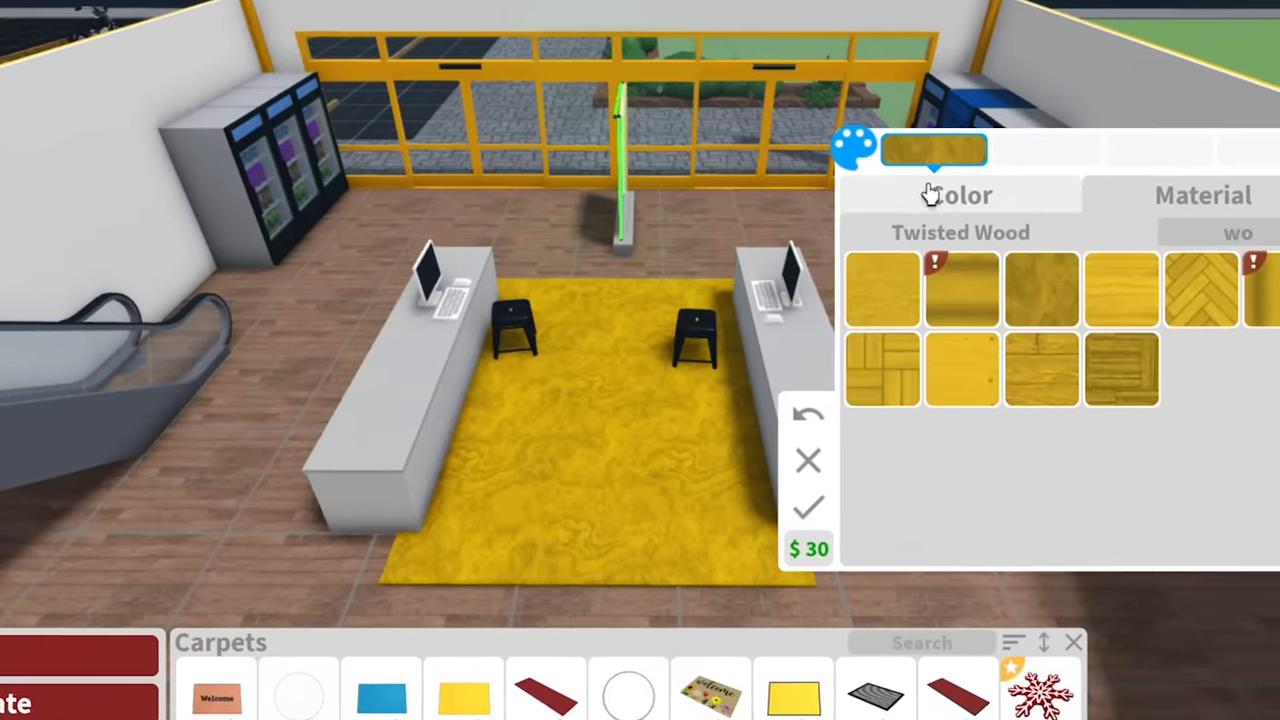
{"action": "left_click", "coordinate": [959, 194]}
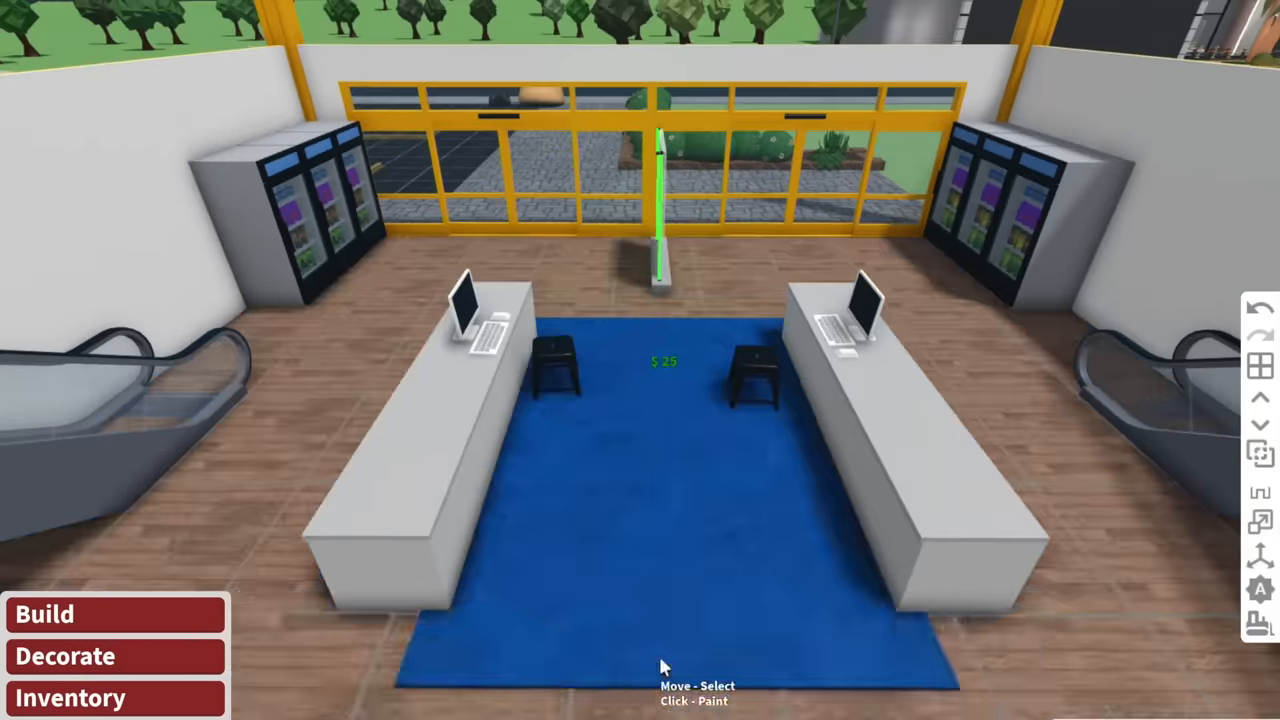
{"action": "left_click", "coordinate": [71, 697]}
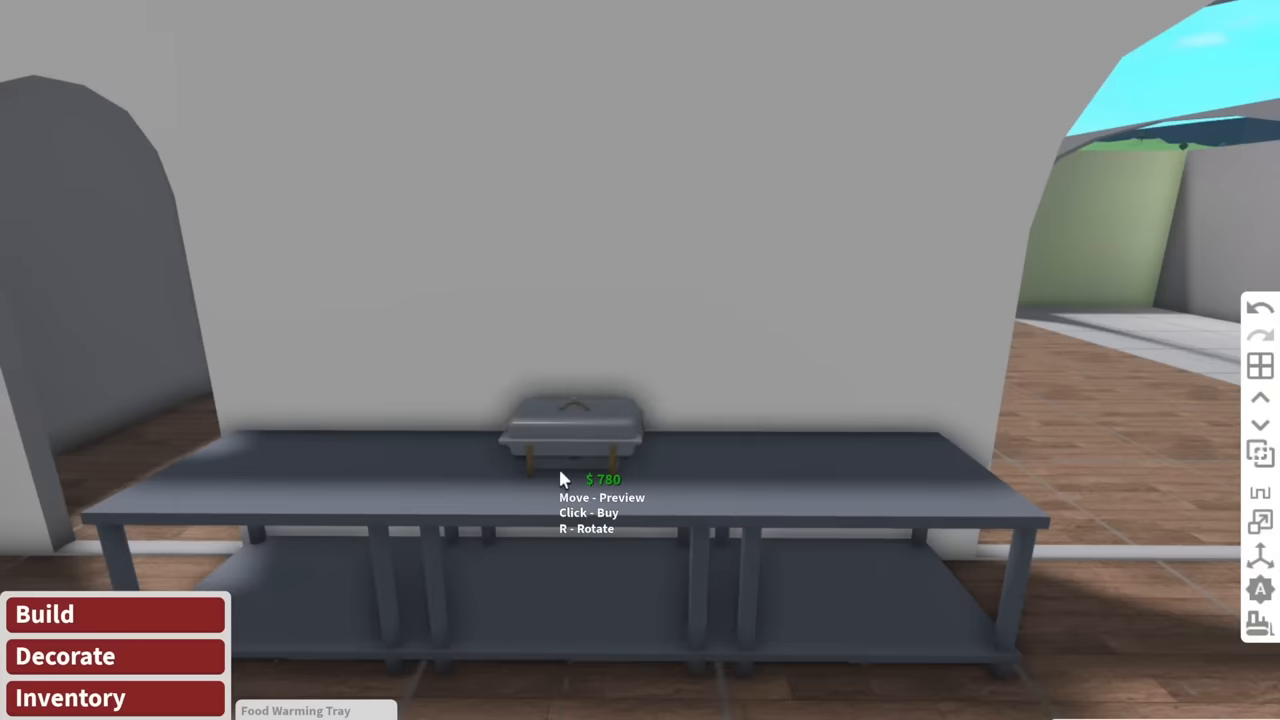
Place the Food Warming Tray on the long grey table.
{"action": "left_click", "coordinate": [565, 478]}
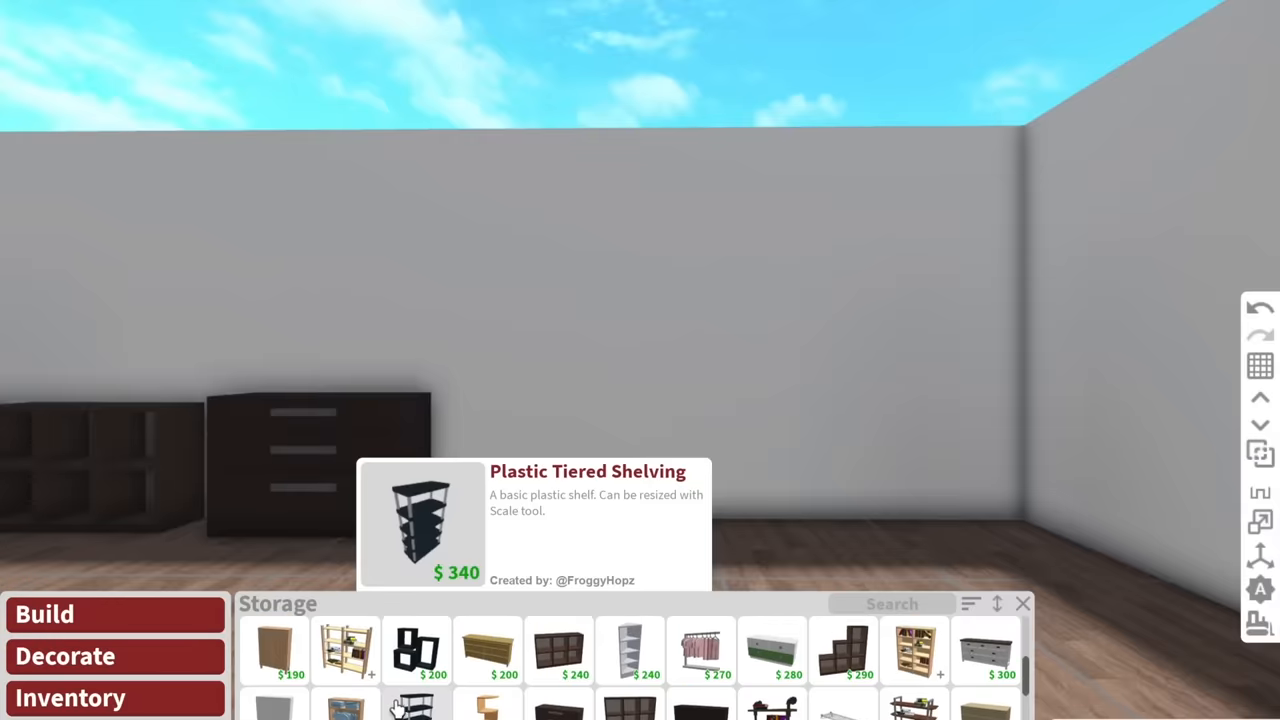
Pick the Plastic Tiered Shelving, then browse the furniture catalogue for decor.
{"action": "left_click", "coordinate": [420, 520]}
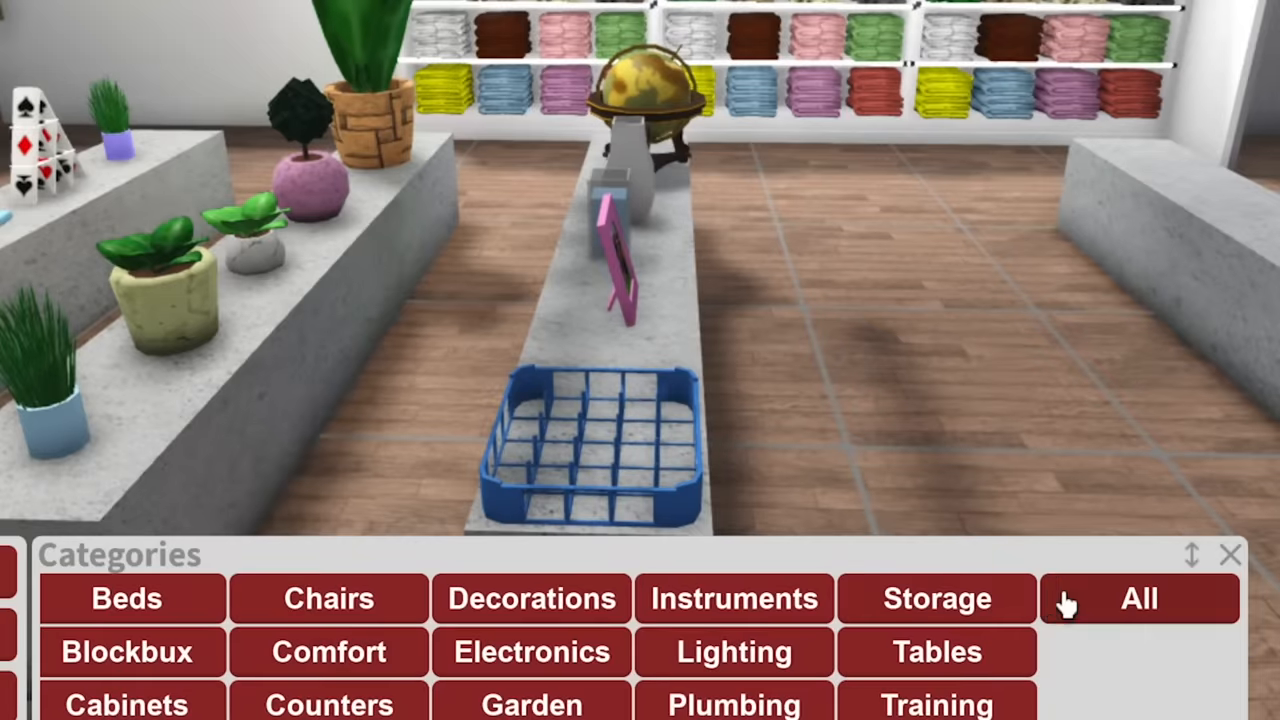
{"action": "left_click", "coordinate": [1138, 598]}
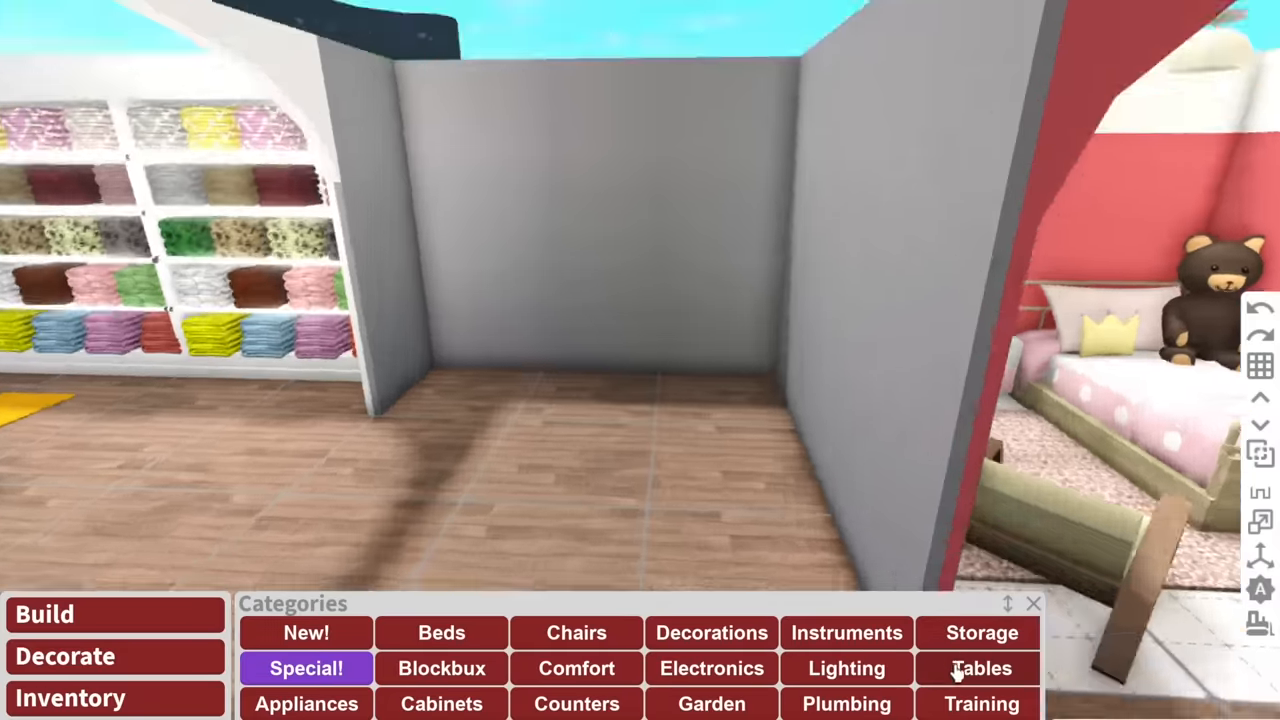
Browse the Tables category for the empty grey booth.
{"action": "left_click", "coordinate": [981, 632]}
{"action": "type", "text": "we don’t talk"}
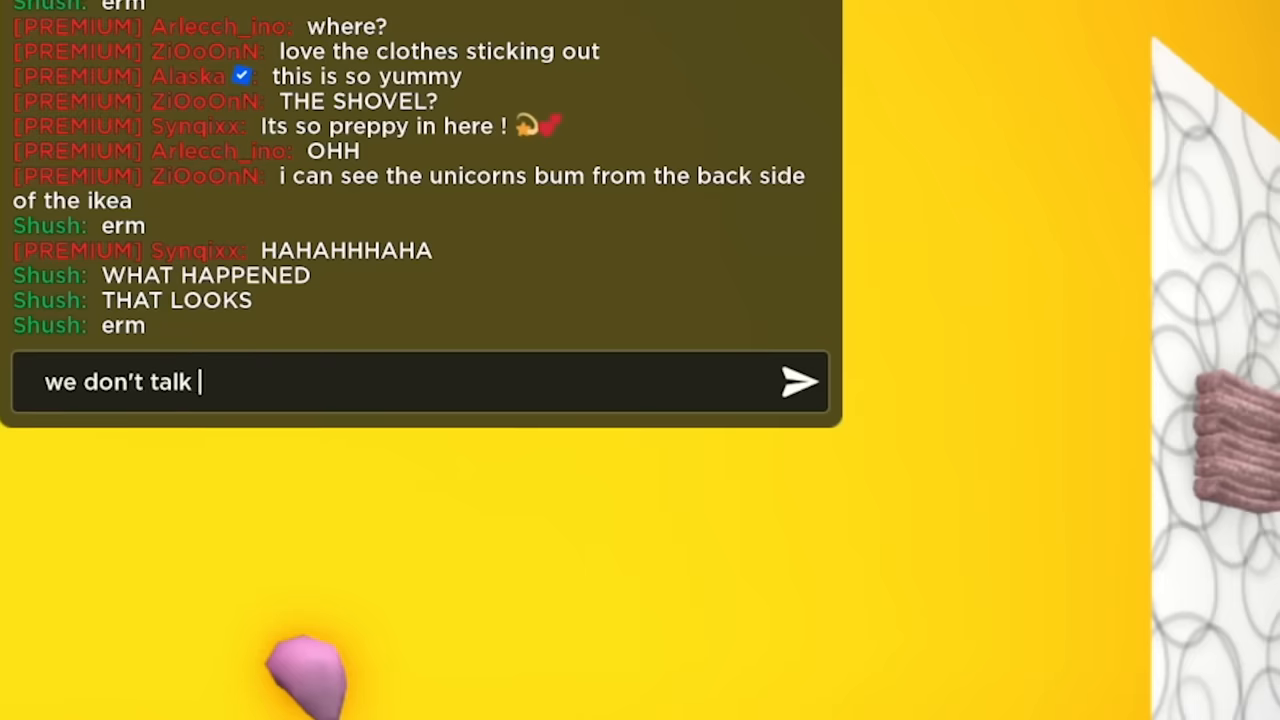
Type a chat reply about not discussing the back of the store.
{"action": "type", "text": "about the back of the"}
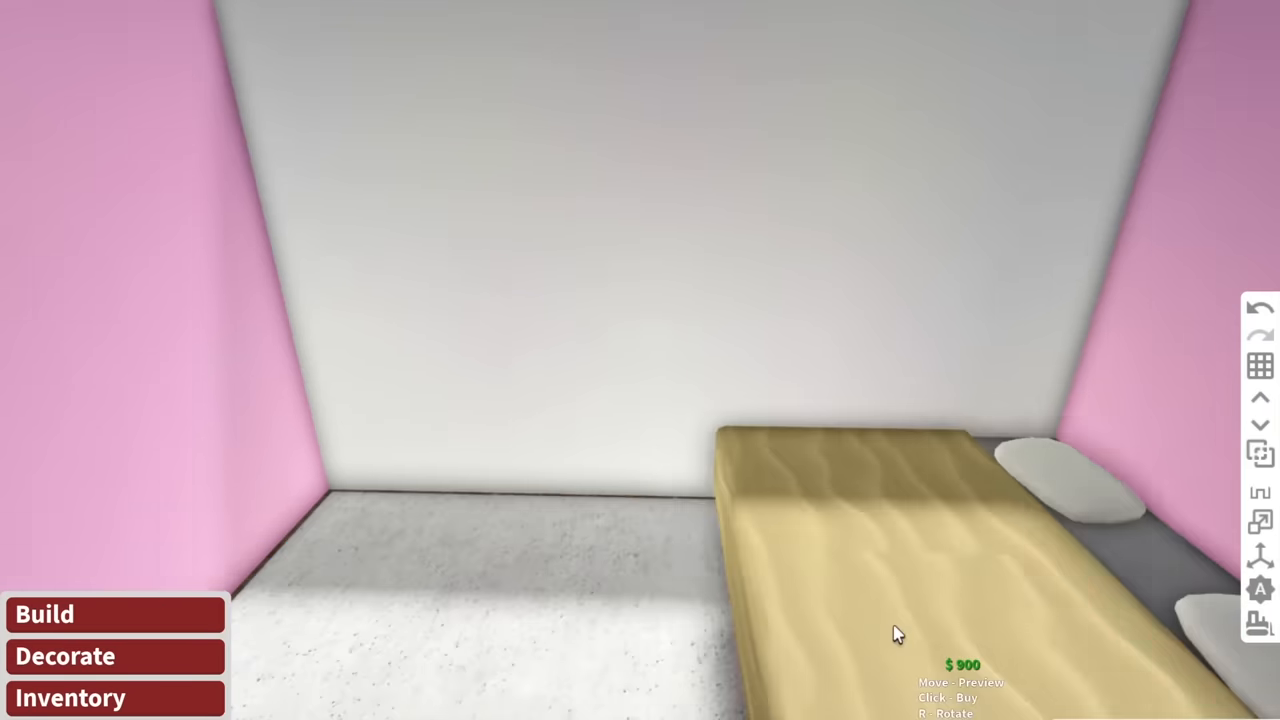
Place a patterned bed, Neatly Tucked Blanket and nightstand in the pink booth.
{"action": "left_click", "coordinate": [895, 635]}
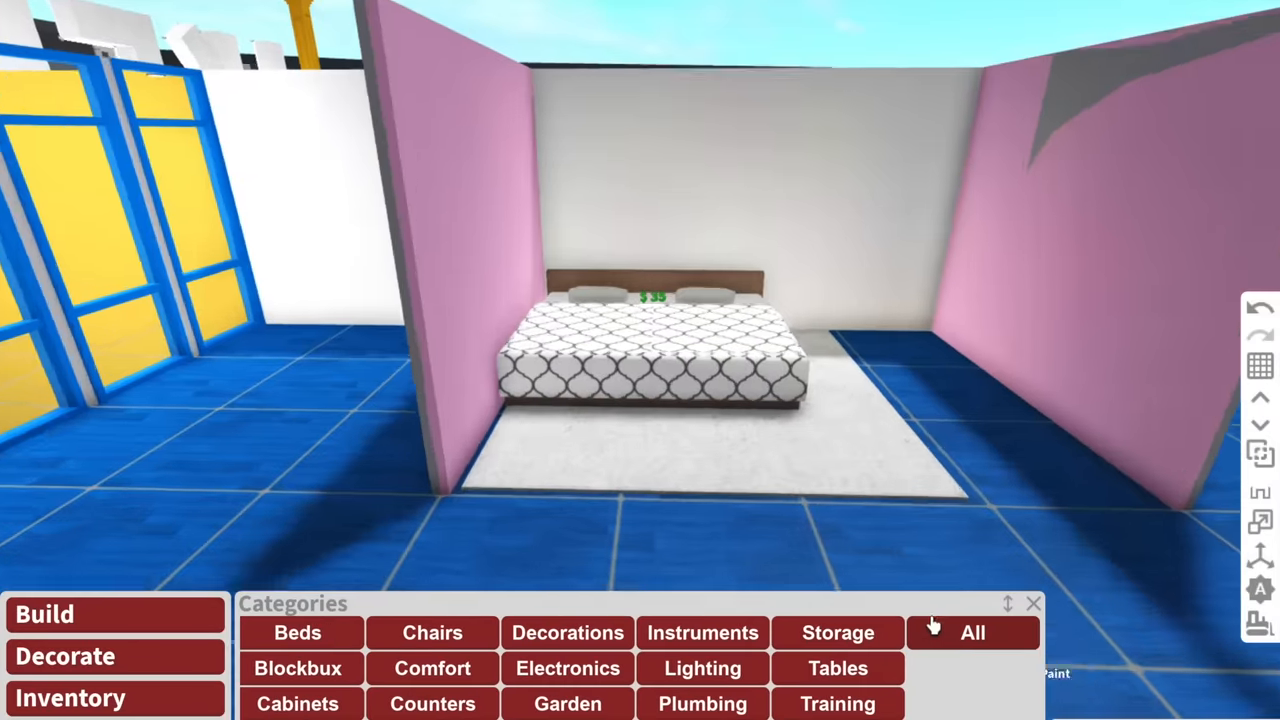
{"action": "left_click", "coordinate": [972, 632]}
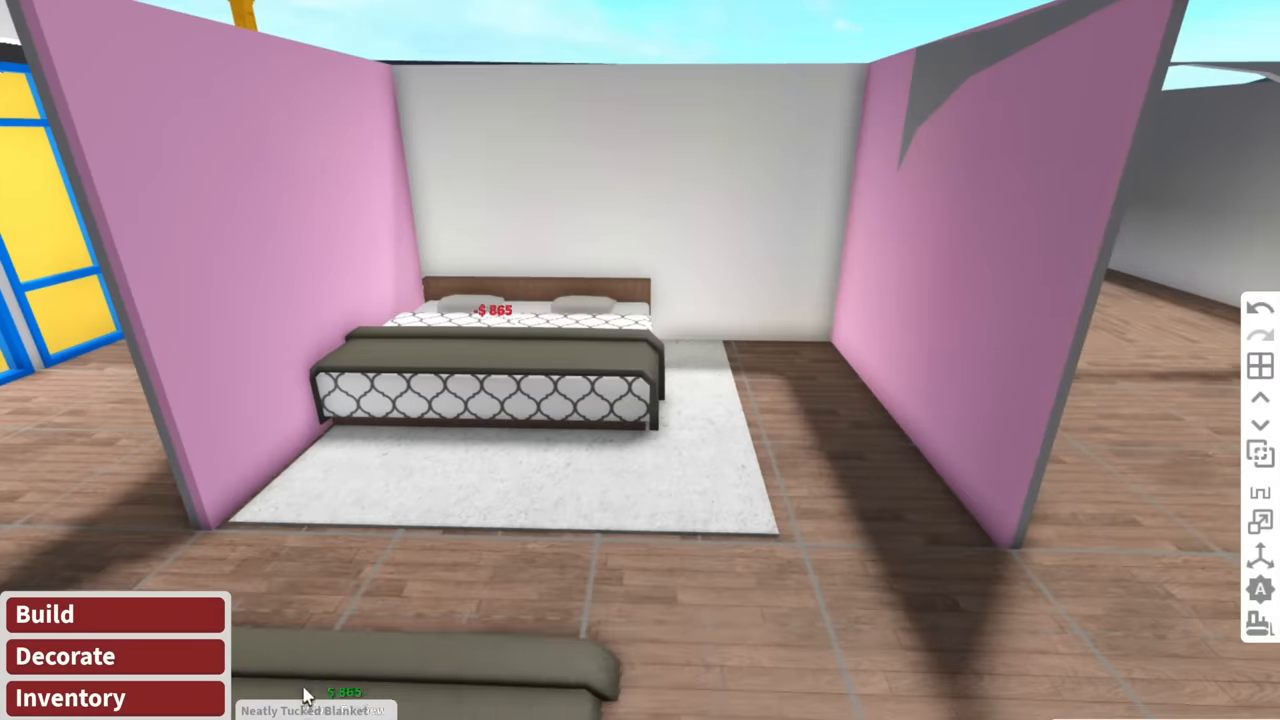
{"action": "left_click", "coordinate": [64, 656]}
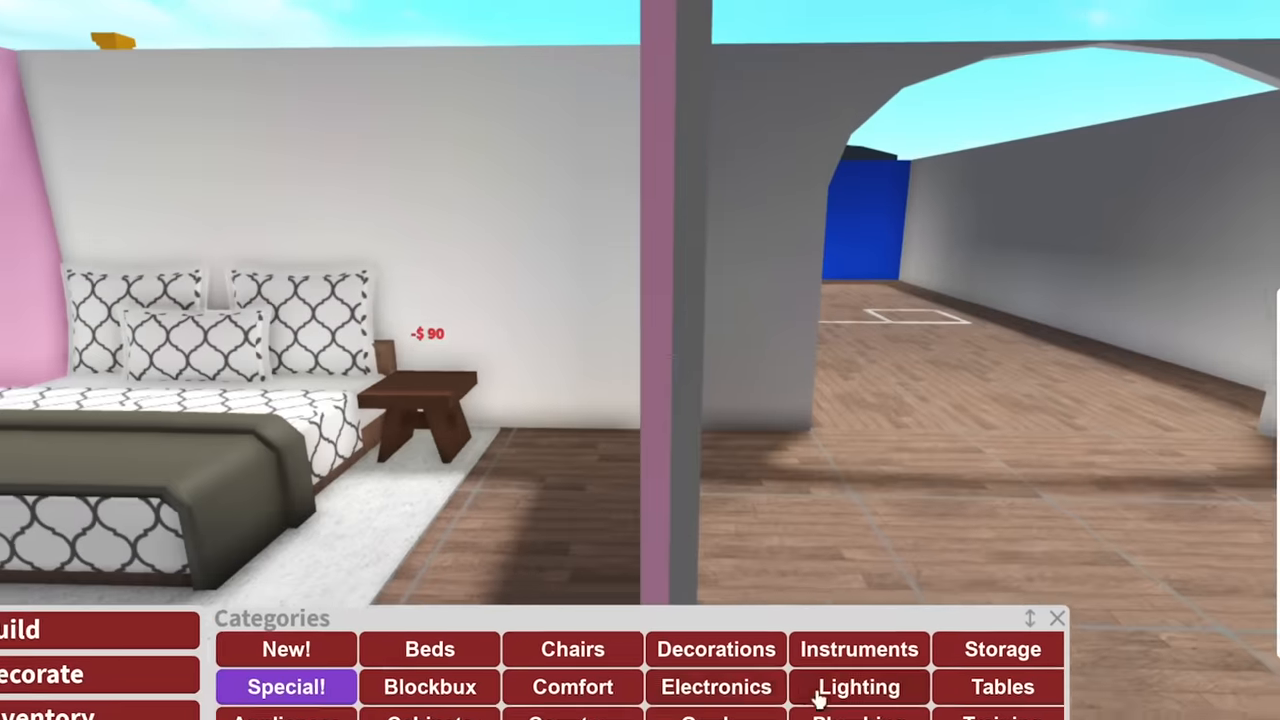
{"action": "left_click", "coordinate": [858, 687]}
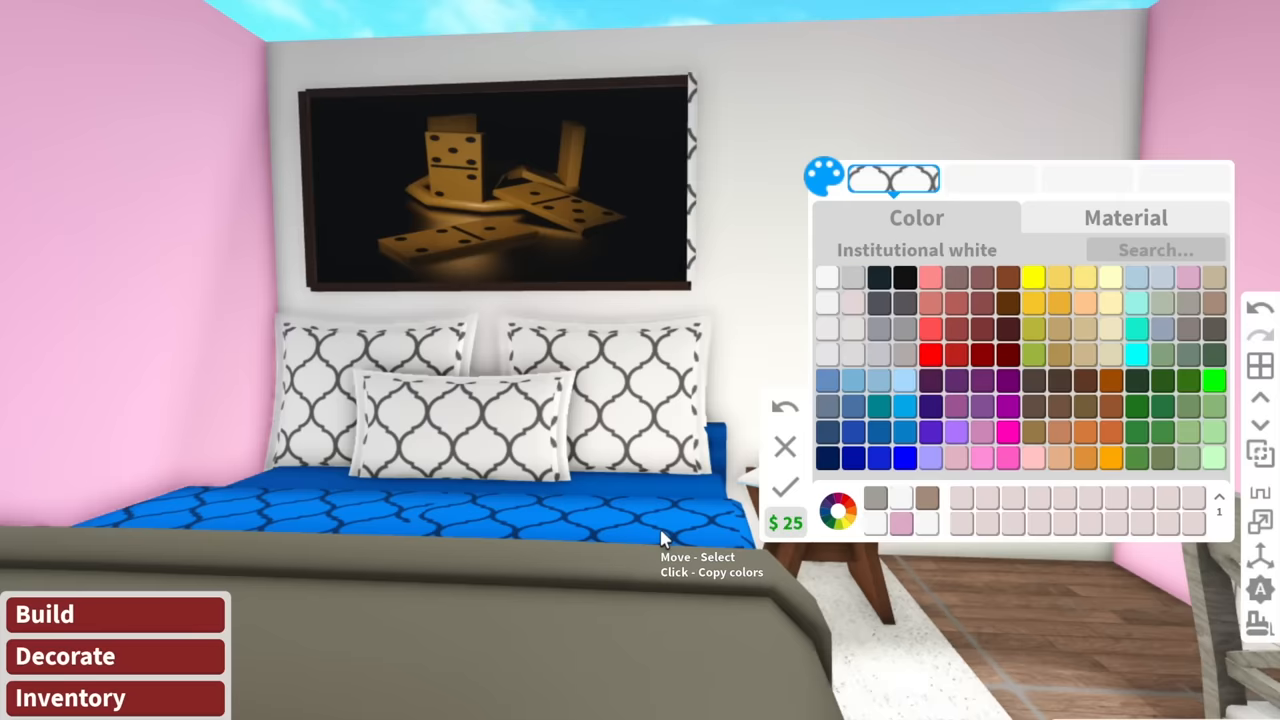
Copy colours from the blue bedspread and the showroom bed display for the divider walls.
{"action": "left_click", "coordinate": [1125, 217]}
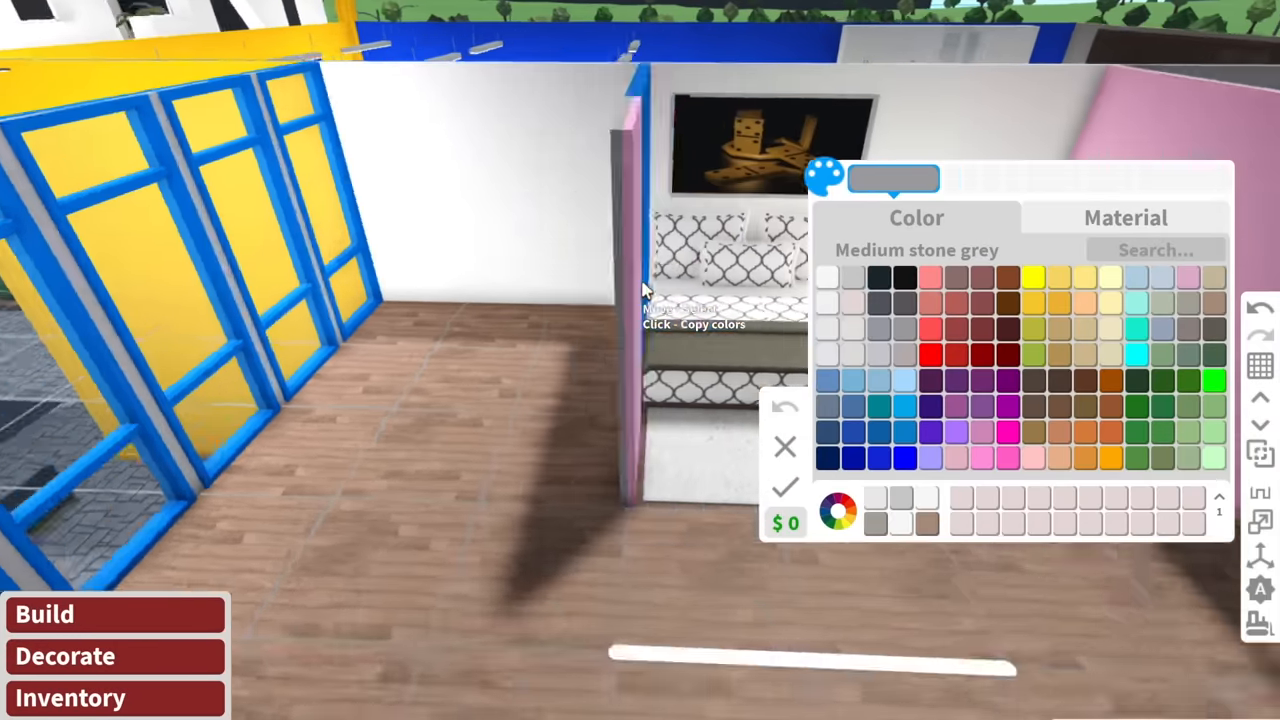
{"action": "left_click", "coordinate": [903, 381]}
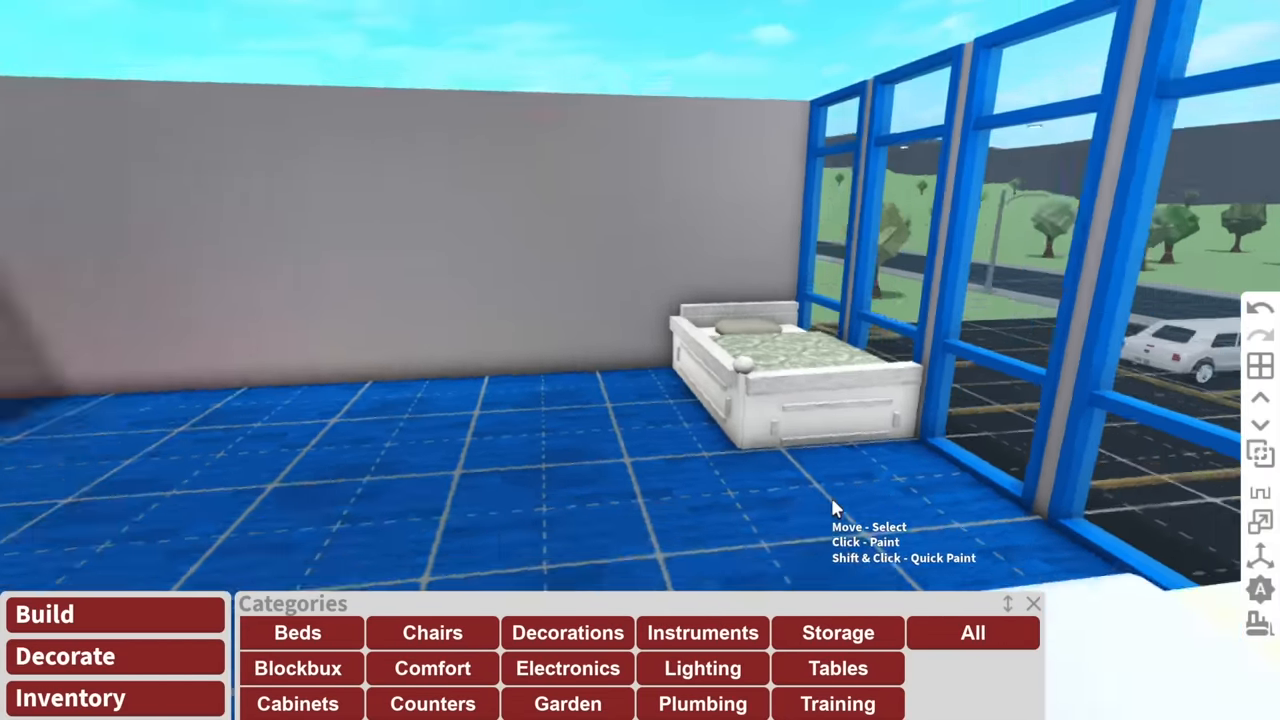
Paint the blue-tiled floor by the glass windows with the chosen colour.
{"action": "left_click", "coordinate": [837, 632]}
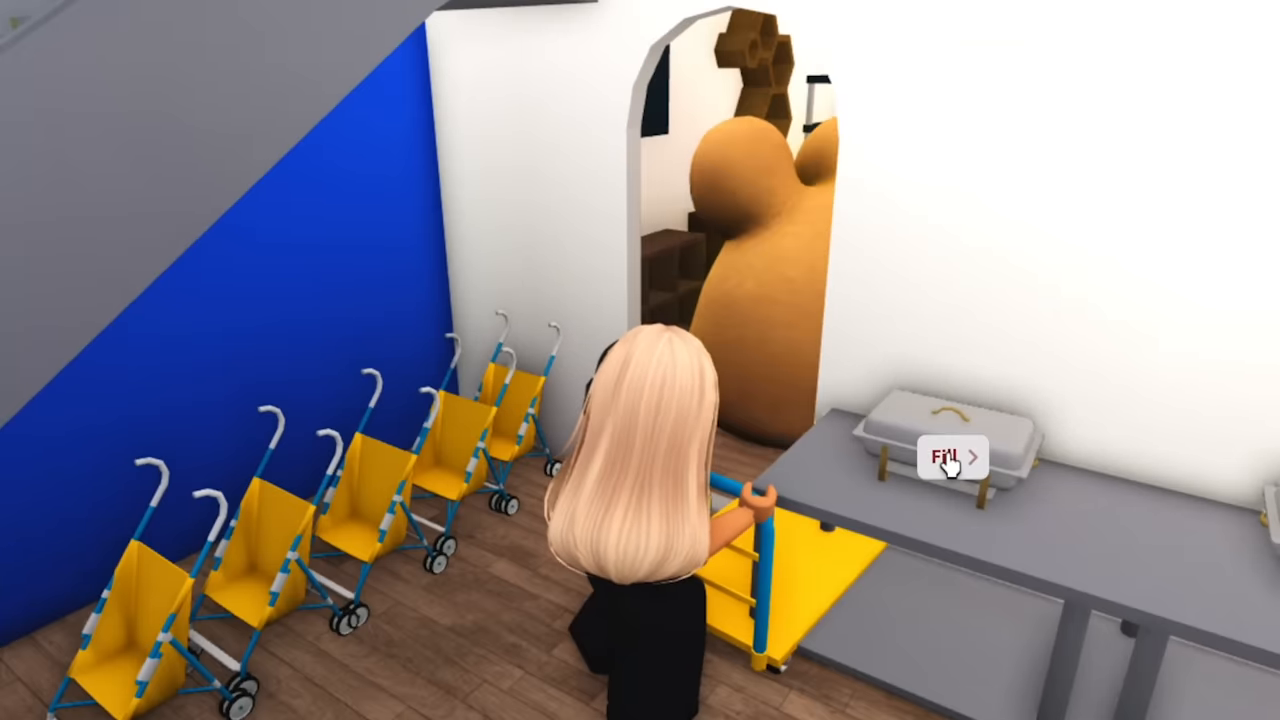
Choose Fill on the food warmer sitting on the grey counter.
{"action": "left_click", "coordinate": [950, 456]}
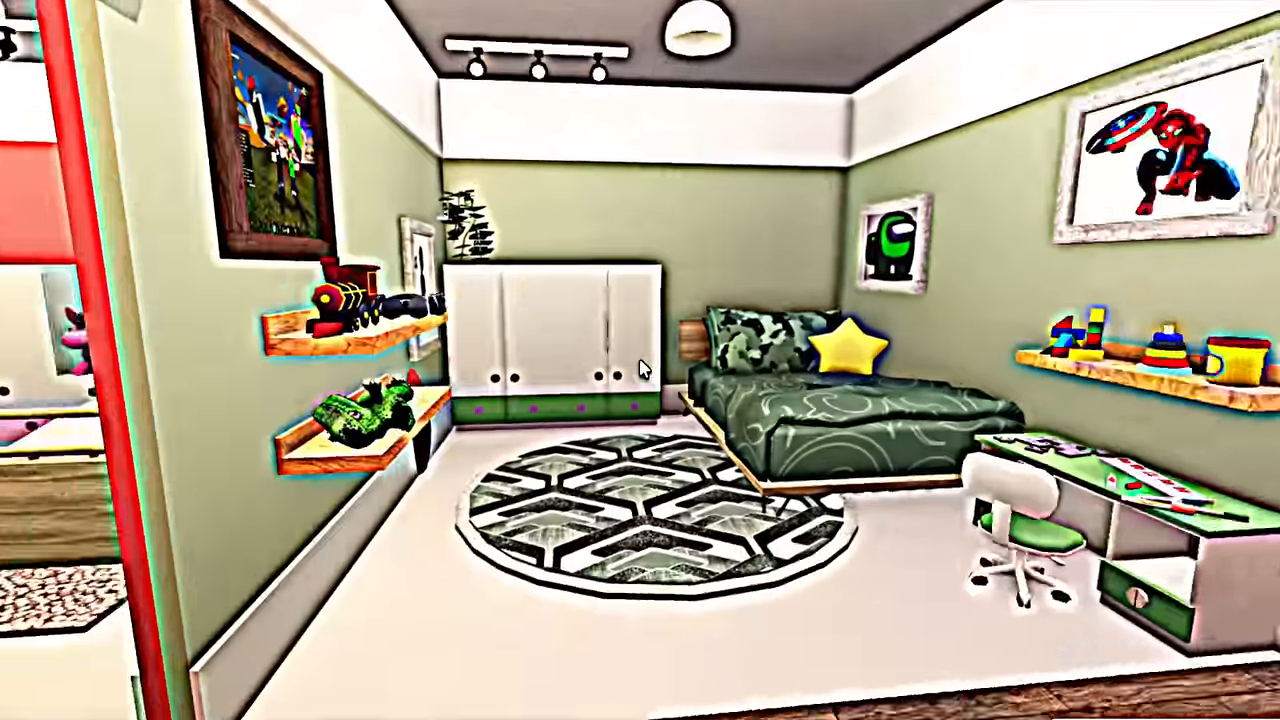
{"action": "mouse_move", "coordinate": [640, 360]}
{"action": "type", "text": "EVERYONE COME TO THE BAC"}
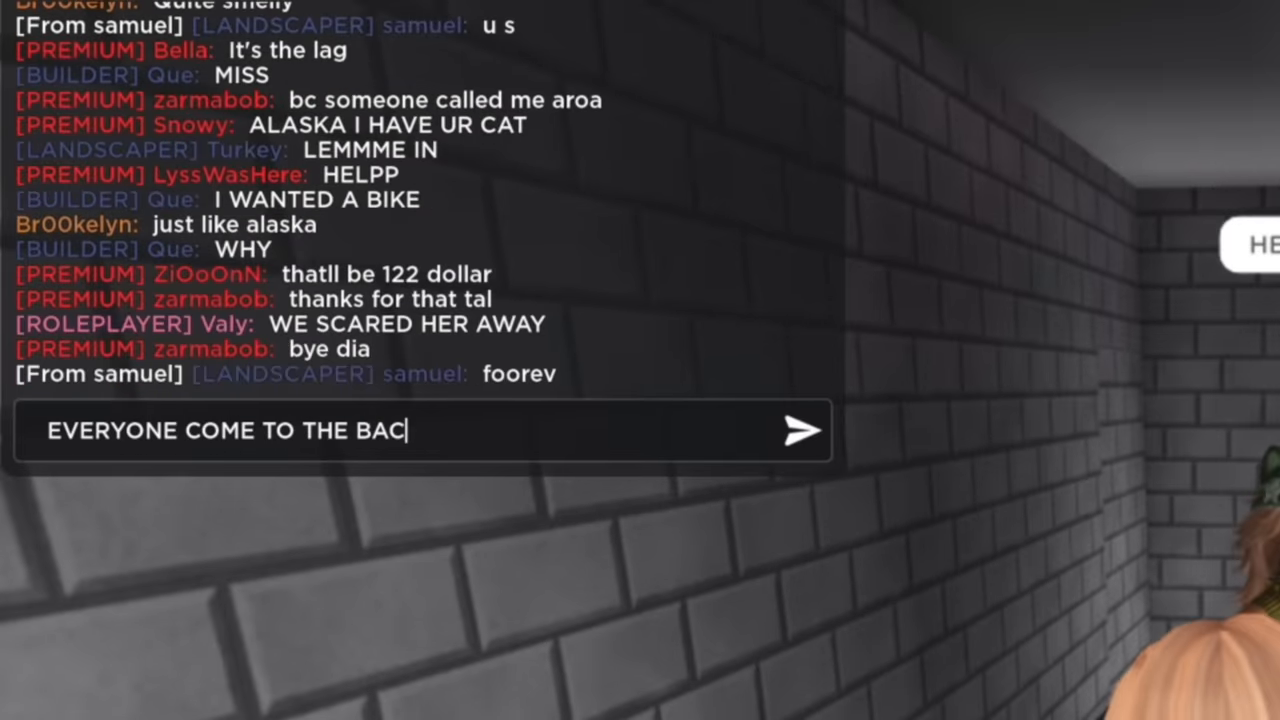
Finish the chat text as 'EVERYONE COME TO THE BACK OF THE STORAG', unsent.
{"action": "type", "text": "K OF THE STORAG"}
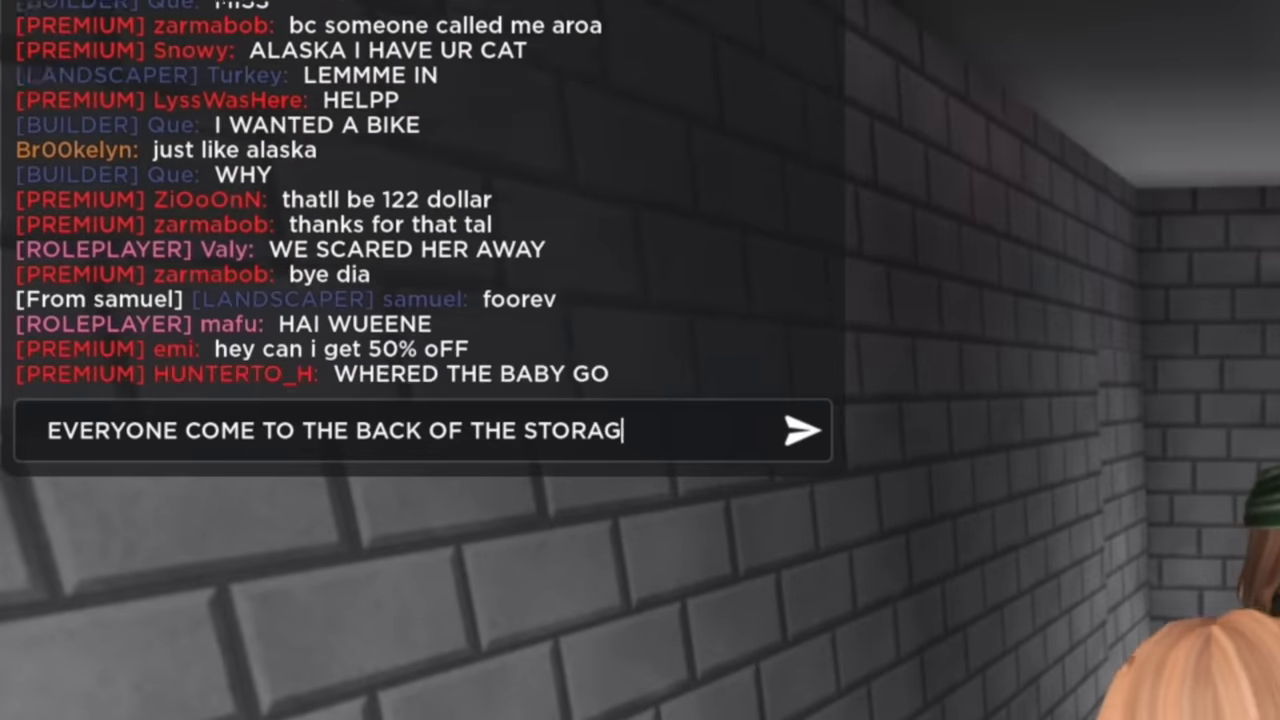